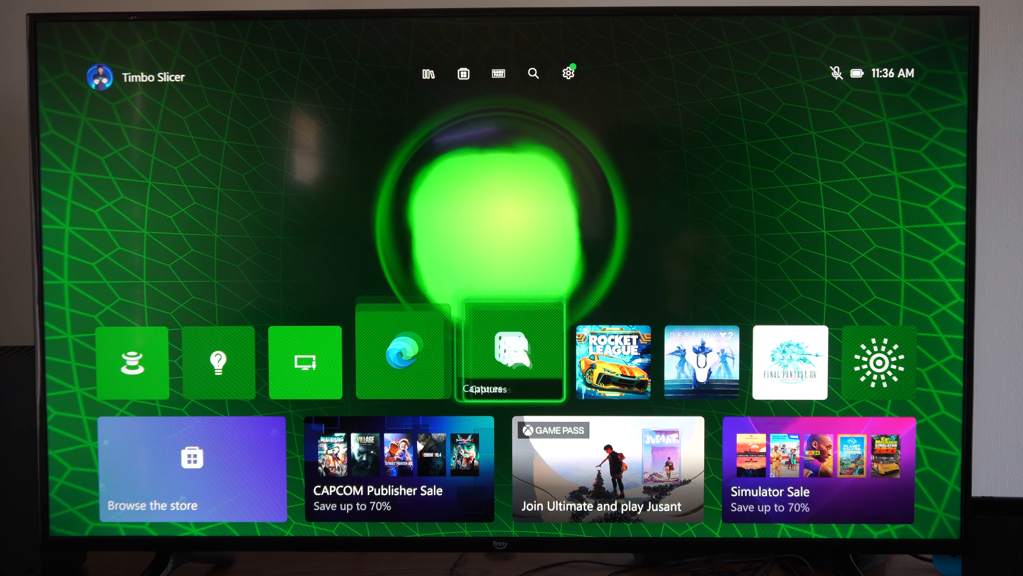
# Reach the Xbox Wireless Controller accessories page via Settings > Devices & connections > Controllers & headsets.
pyautogui.scroll(-3)
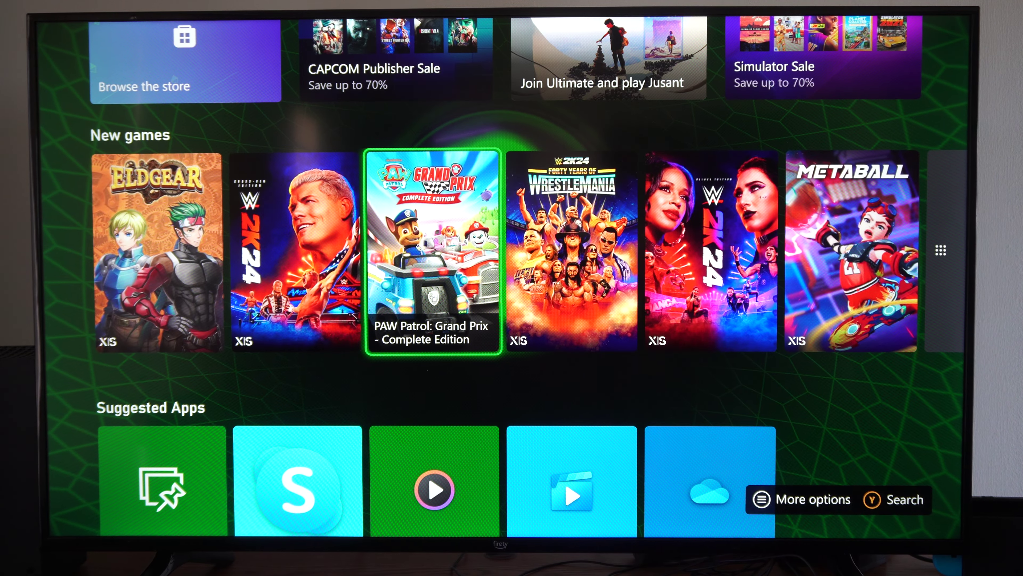
pyautogui.scroll(3)
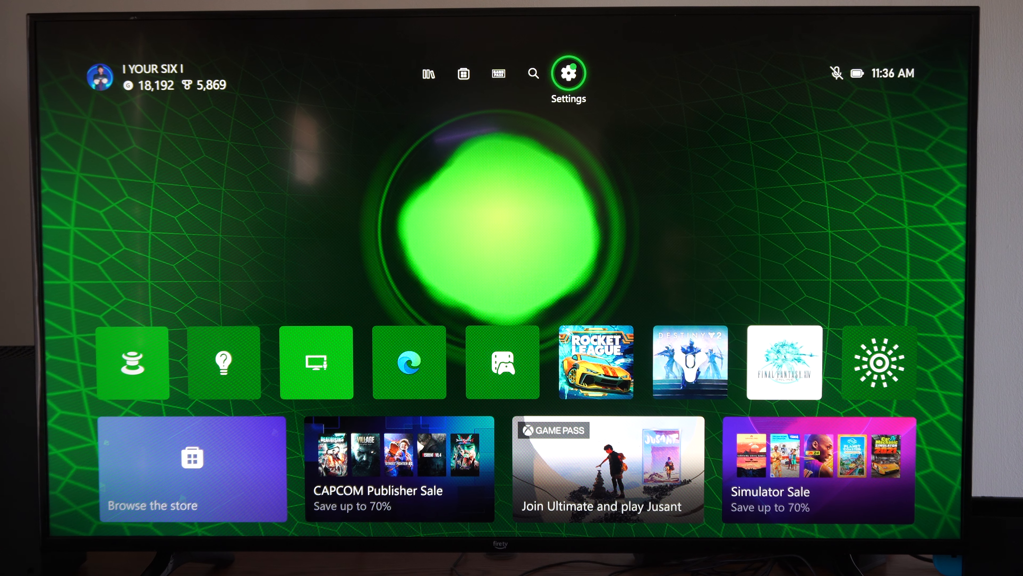
pyautogui.click(567, 73)
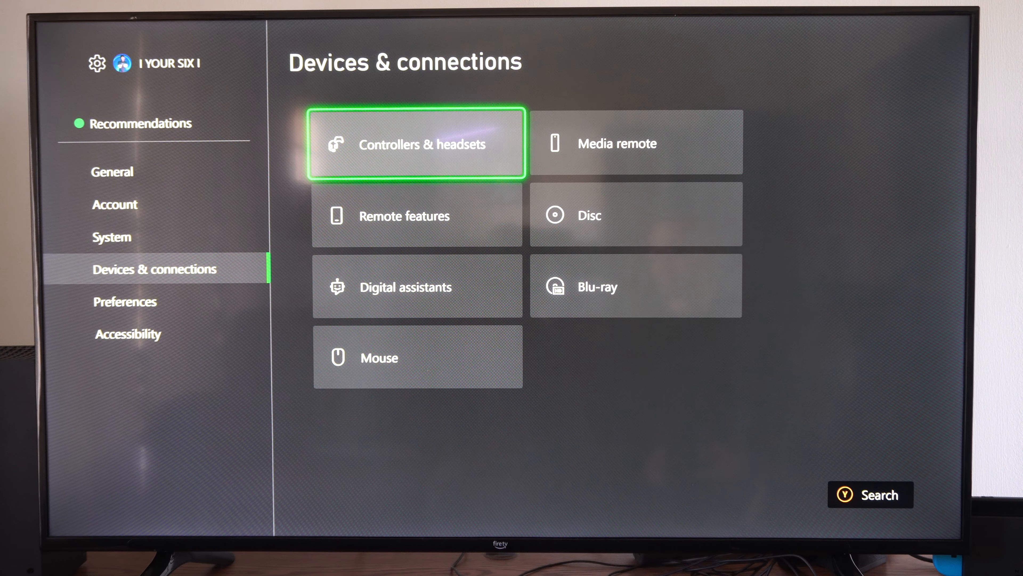
pyautogui.click(416, 143)
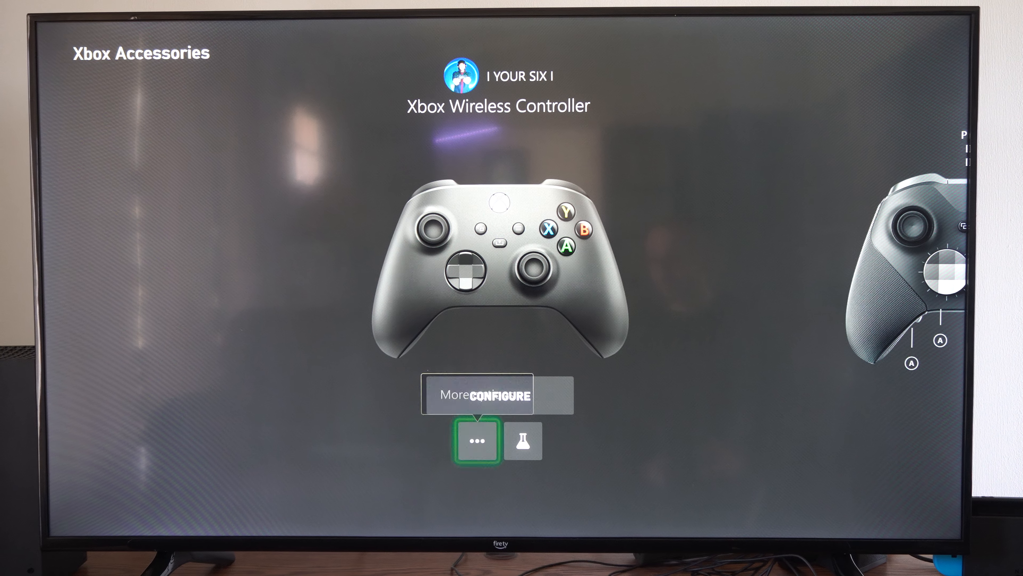
# Choose the controller's recalibrate option to reach 'What do you want to recalibrate?'.
pyautogui.click(477, 440)
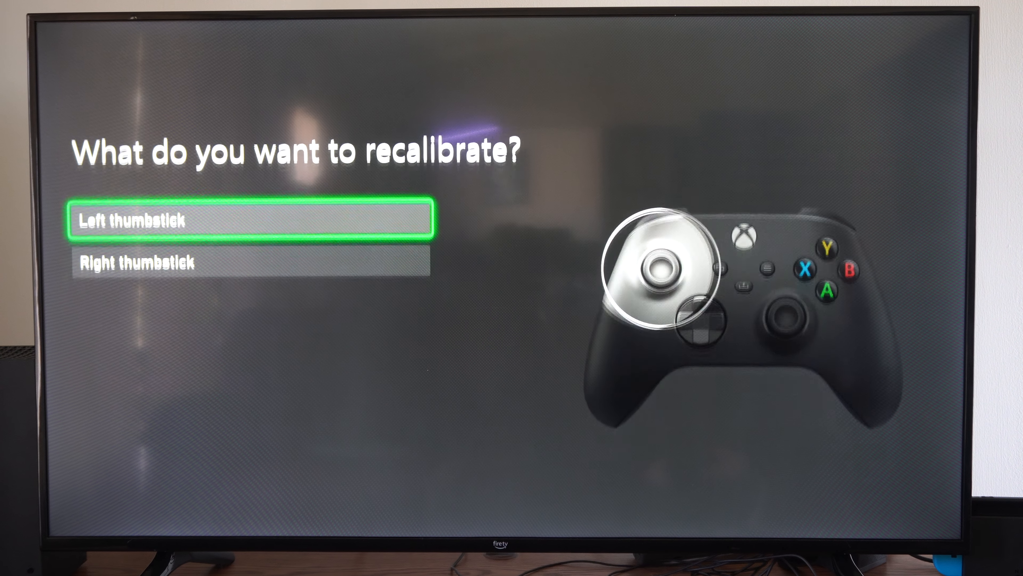
# Select Right thumbstick to show its center and range test charts.
pyautogui.press('Down')
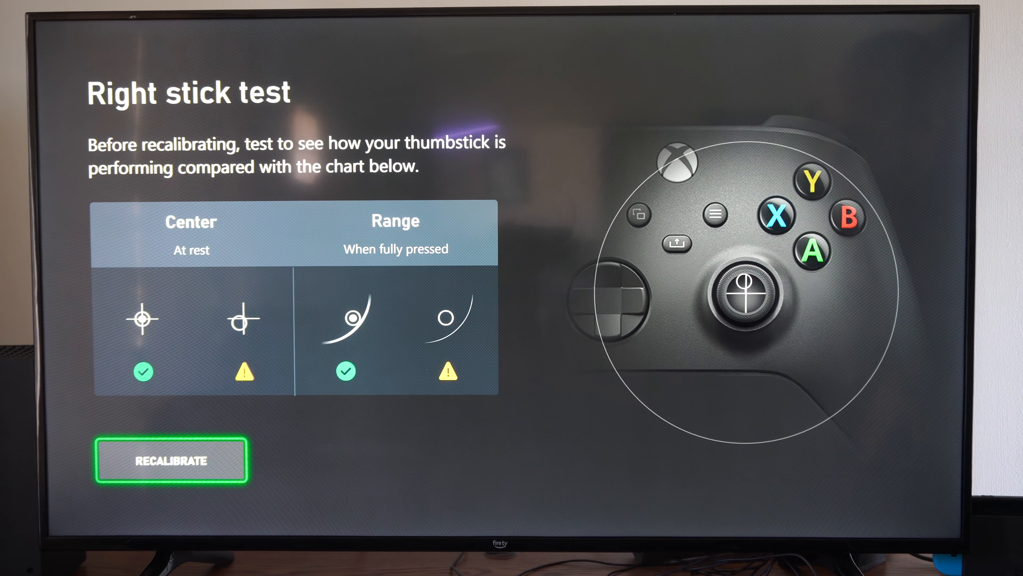
# Begin right stick recalibration, reaching the clockwise rotation step at 0 of 6.
pyautogui.click(171, 460)
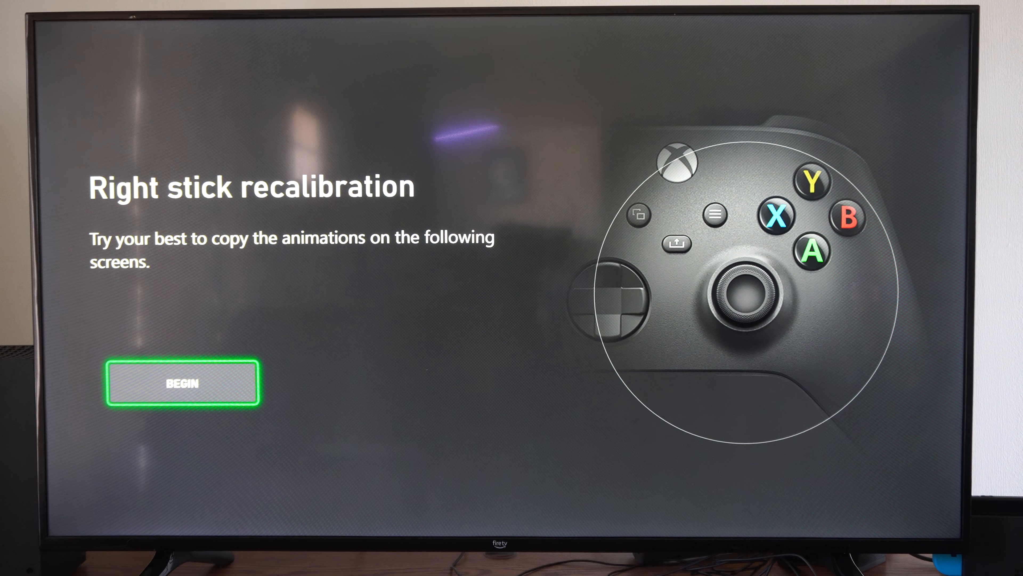
pyautogui.click(184, 384)
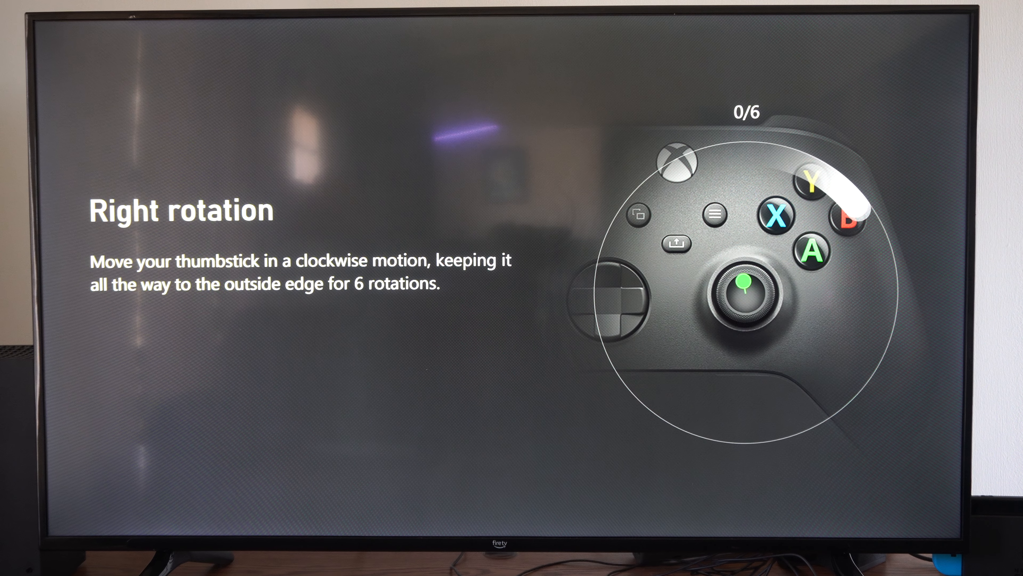